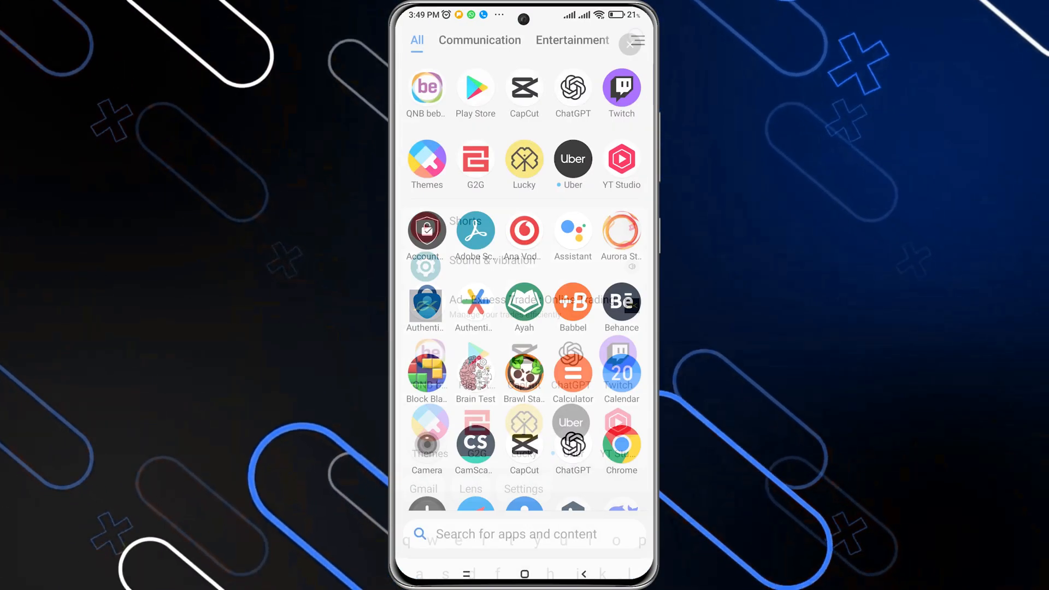
- Launch the Play Store from the launcher's app drawer
{"action": "left_click", "coordinate": [475, 87]}
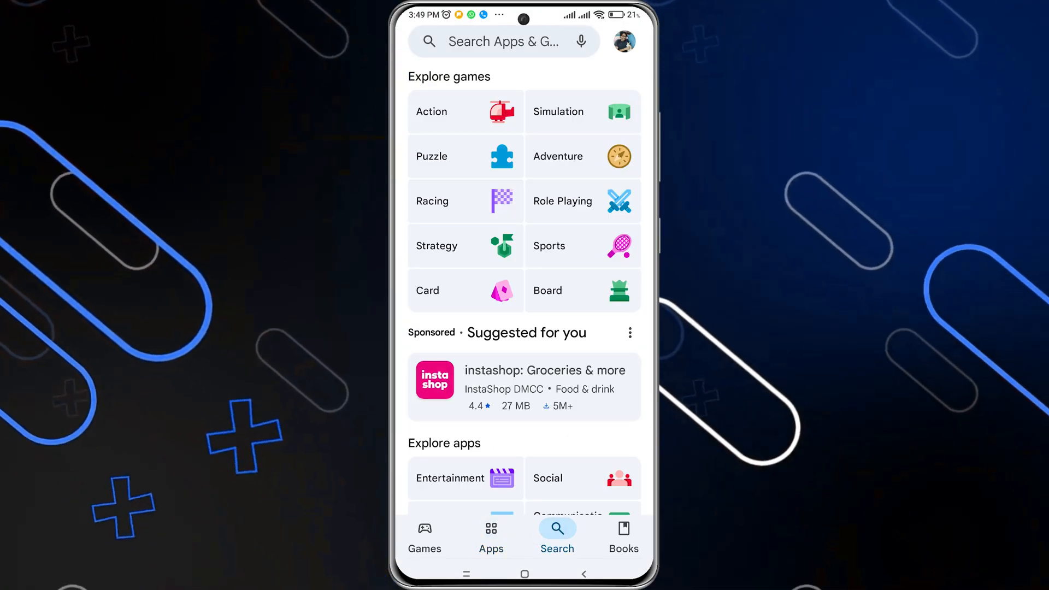
{"action": "left_click", "coordinate": [501, 42]}
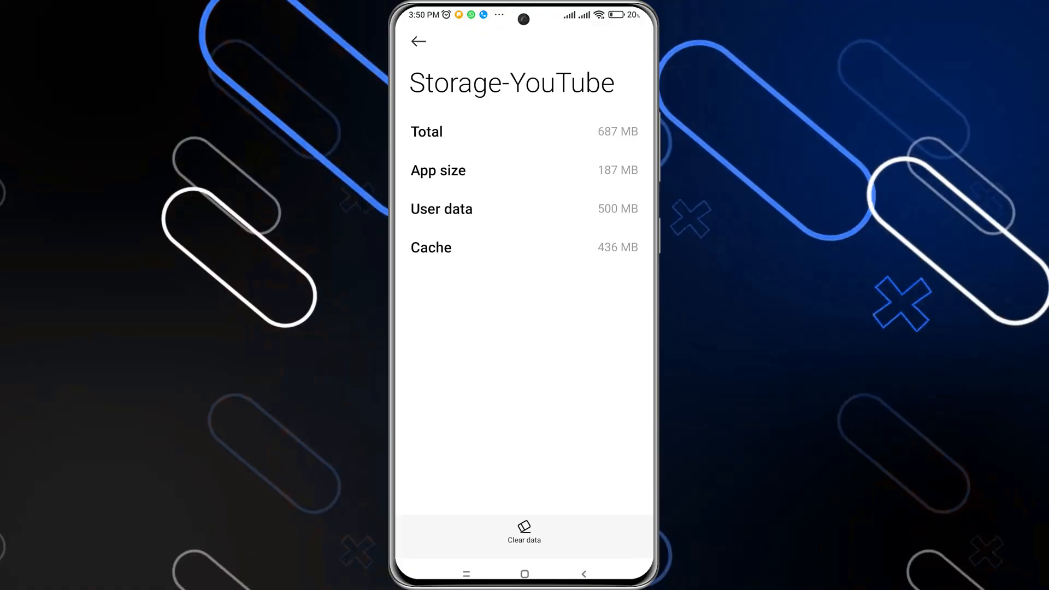
- Clear only the YouTube app's cache from its Storage page, leaving 0 B cache
{"action": "left_click", "coordinate": [523, 532]}
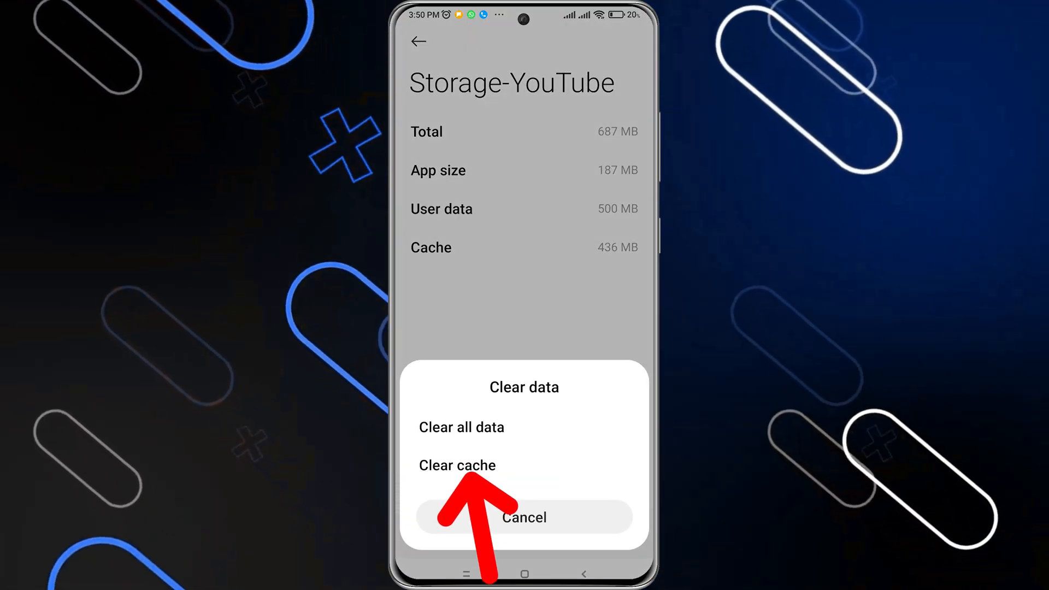
{"action": "left_click", "coordinate": [458, 465]}
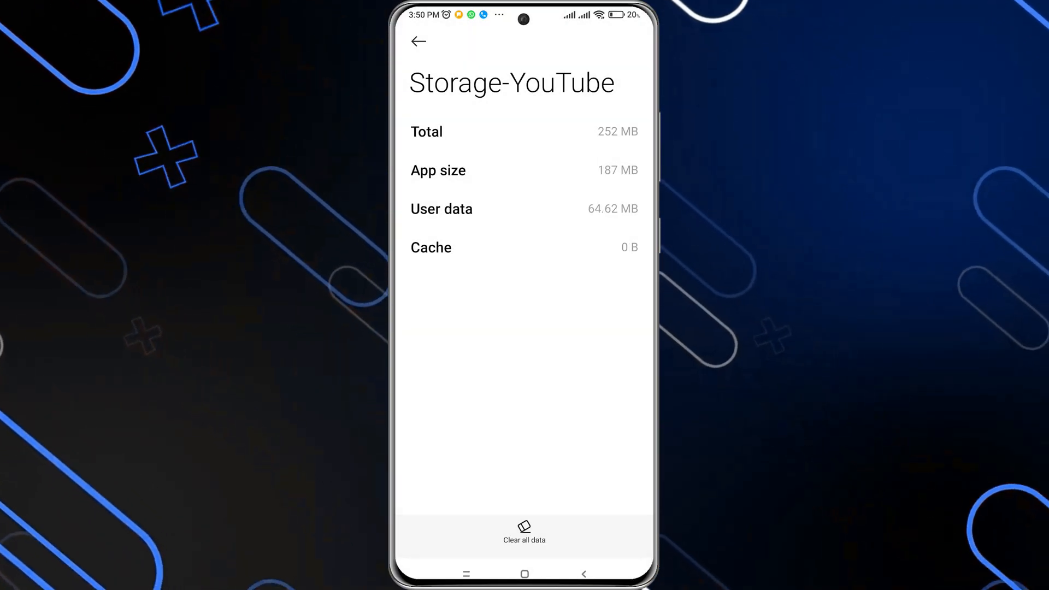